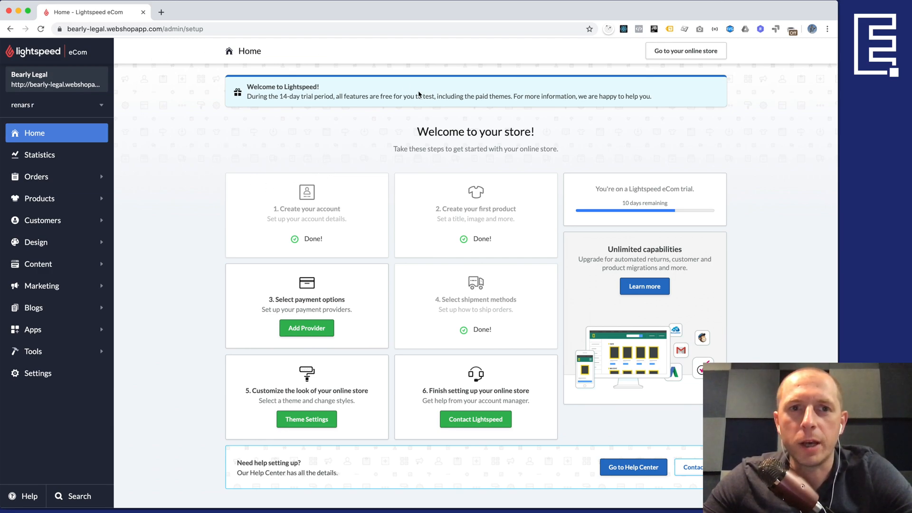
pyautogui.moveTo(417, 133)
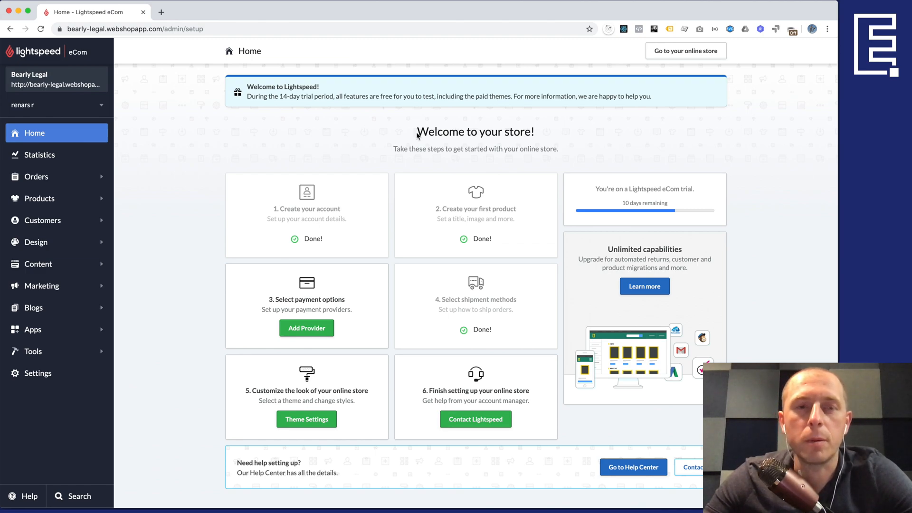
pyautogui.moveTo(234, 137)
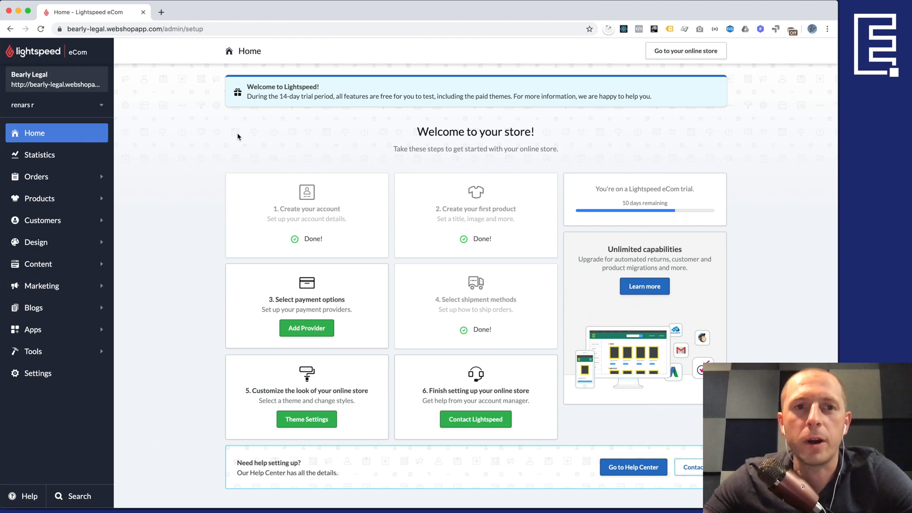
pyautogui.moveTo(277, 140)
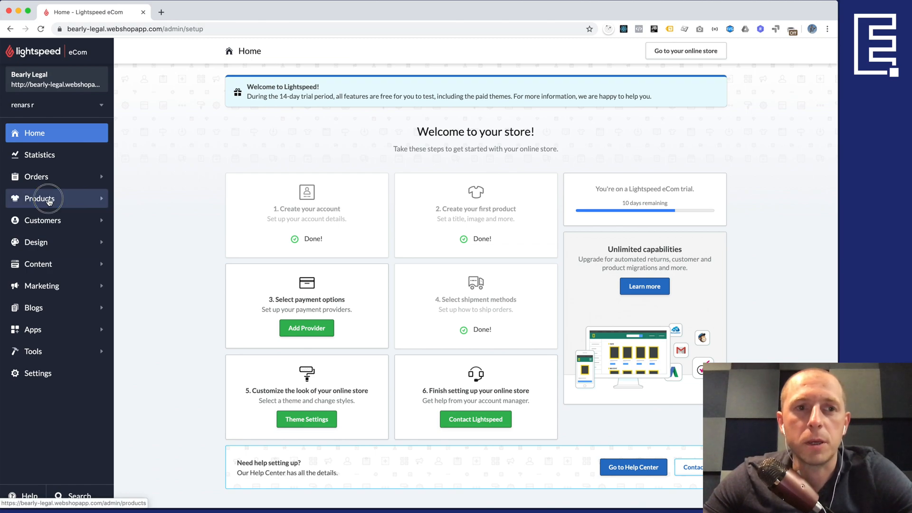
# Step: Export all products from Lightspeed eCom's Products page using the Export dropdown
pyautogui.click(41, 199)
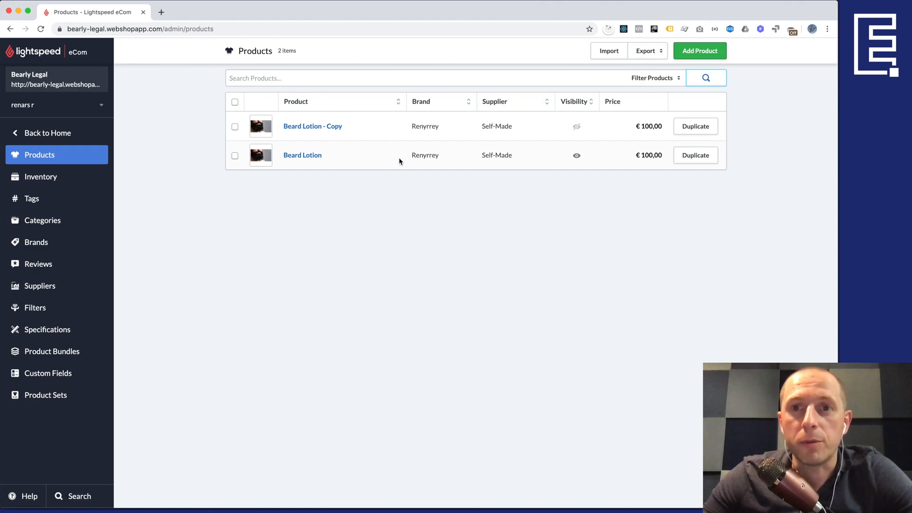
pyautogui.click(646, 51)
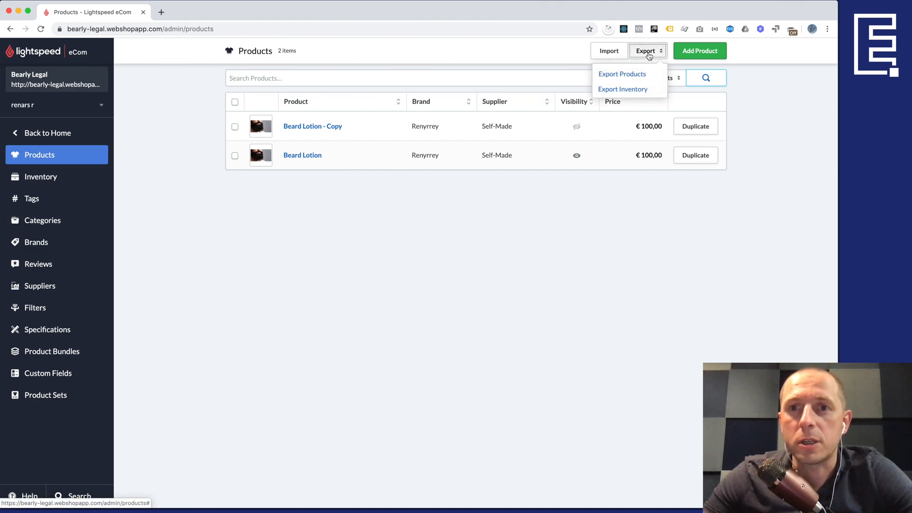
pyautogui.click(622, 74)
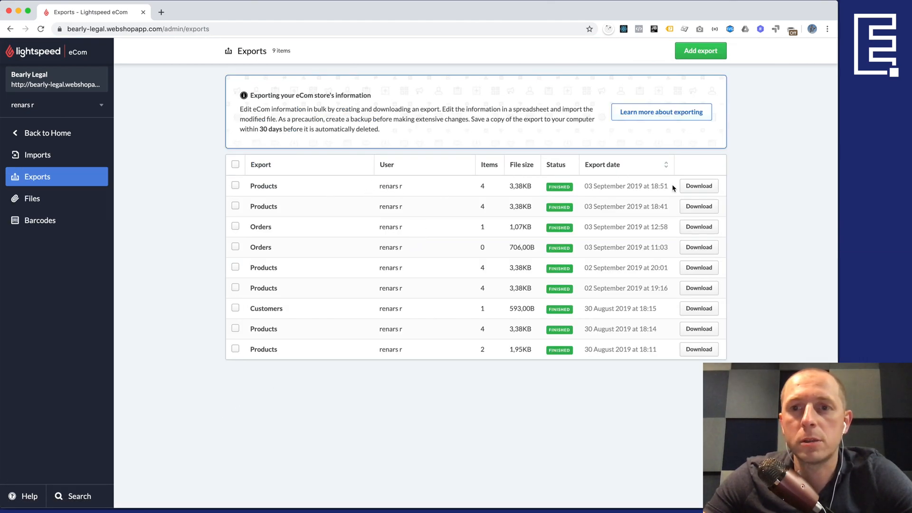
# Step: Download the latest Products export CSV and select the file in Downloads
pyautogui.click(699, 186)
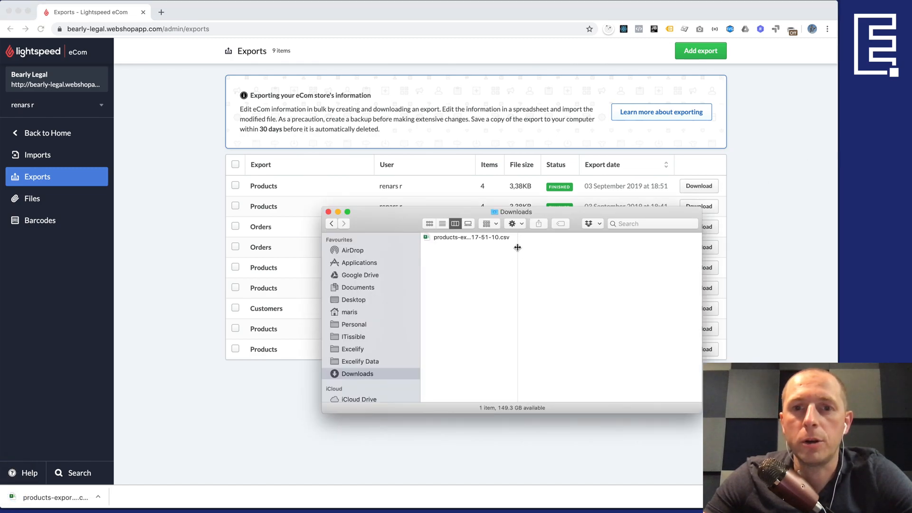
pyautogui.click(471, 236)
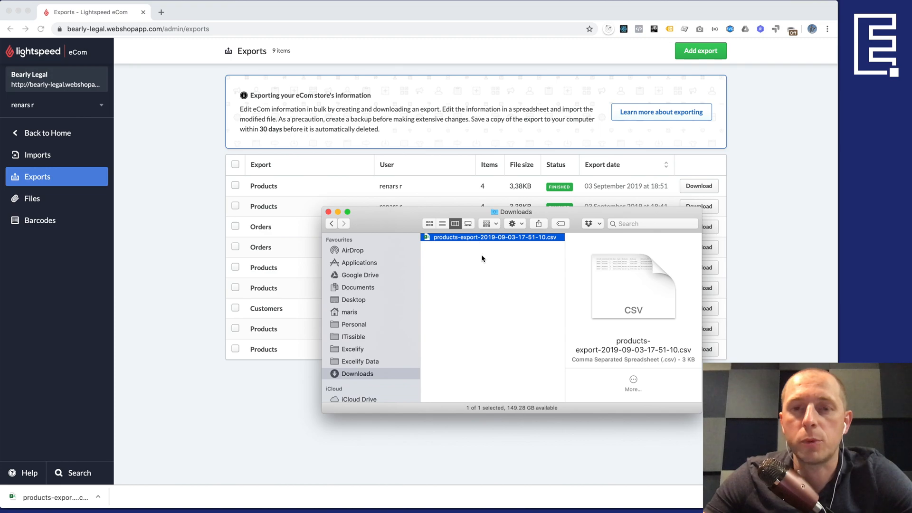
pyautogui.moveTo(495, 274)
pyautogui.write('lightspeed-')
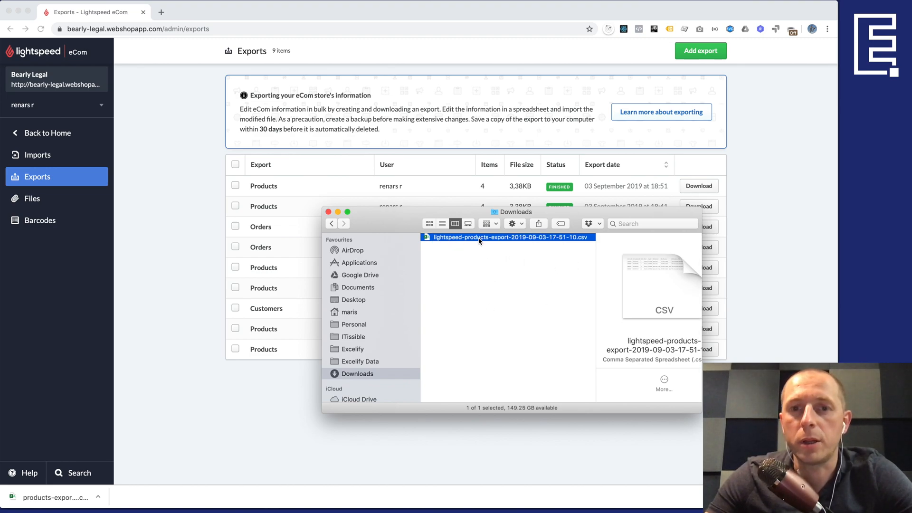
pyautogui.moveTo(471, 245)
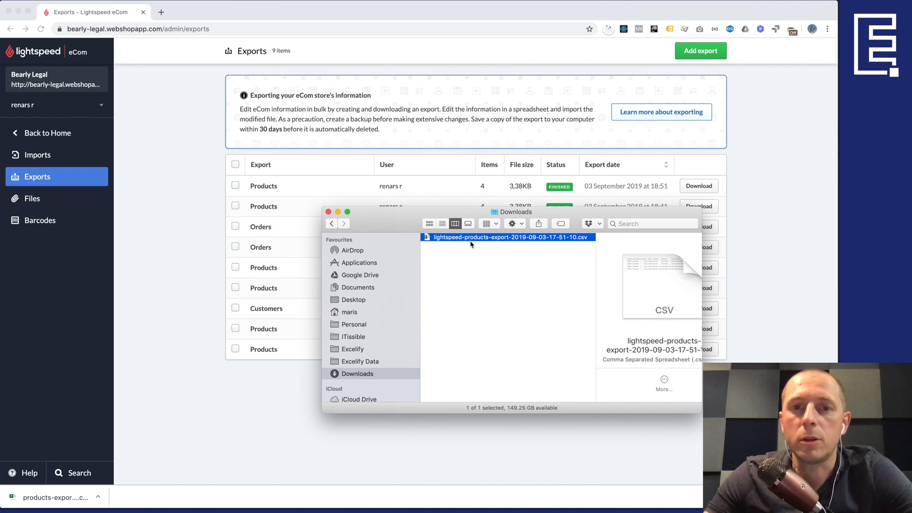
pyautogui.moveTo(473, 251)
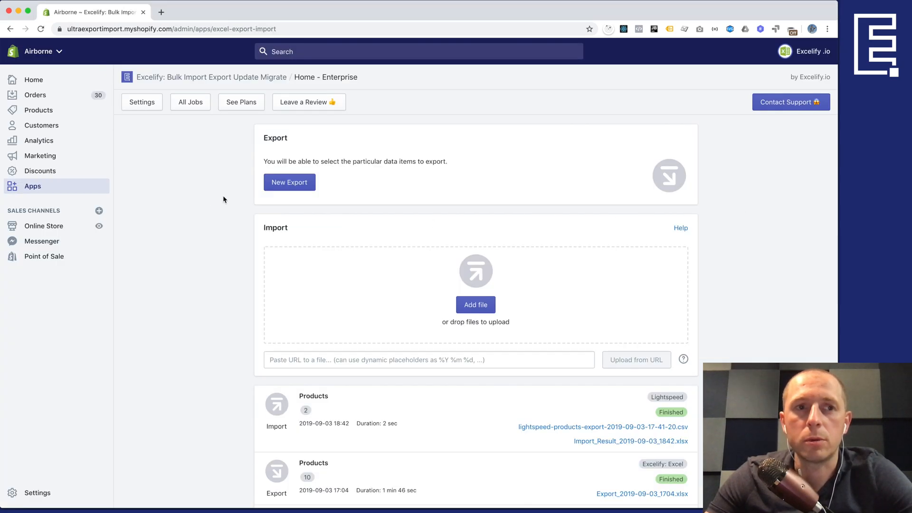
pyautogui.moveTo(196, 210)
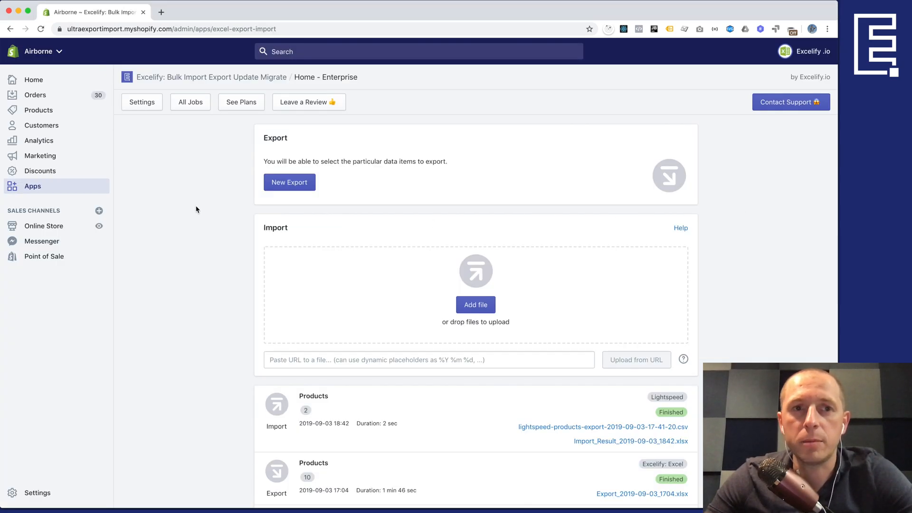
pyautogui.moveTo(171, 80)
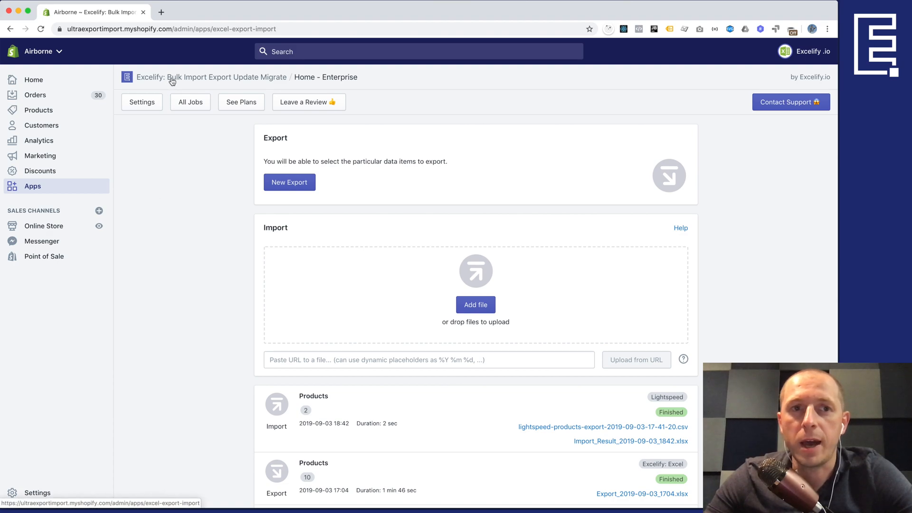
pyautogui.moveTo(311, 241)
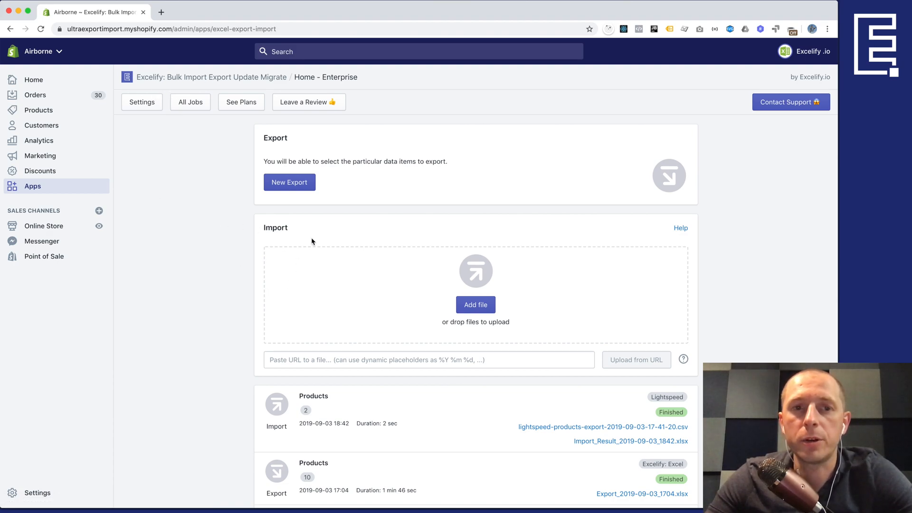
# Step: Open Shopify admin's All products list in a new browser tab
pyautogui.click(475, 305)
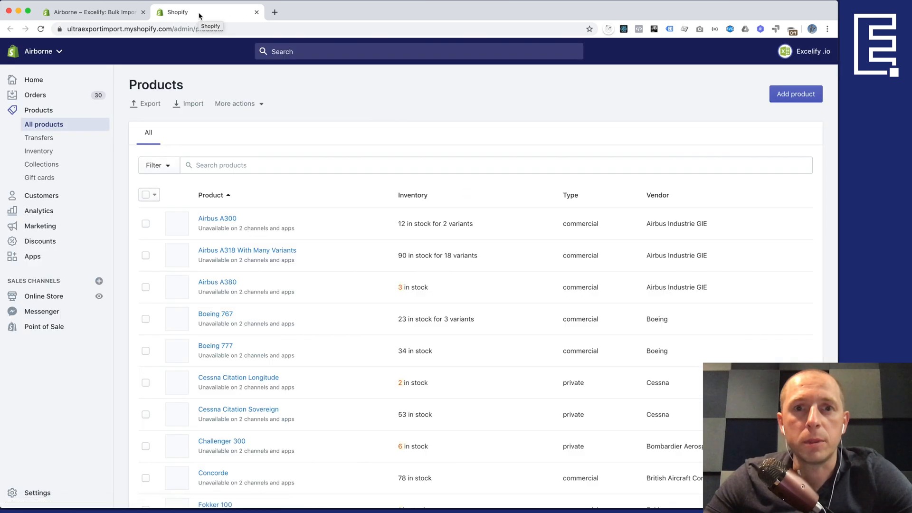
# Step: Select all ten aircraft products and confirm deleting them
pyautogui.click(145, 194)
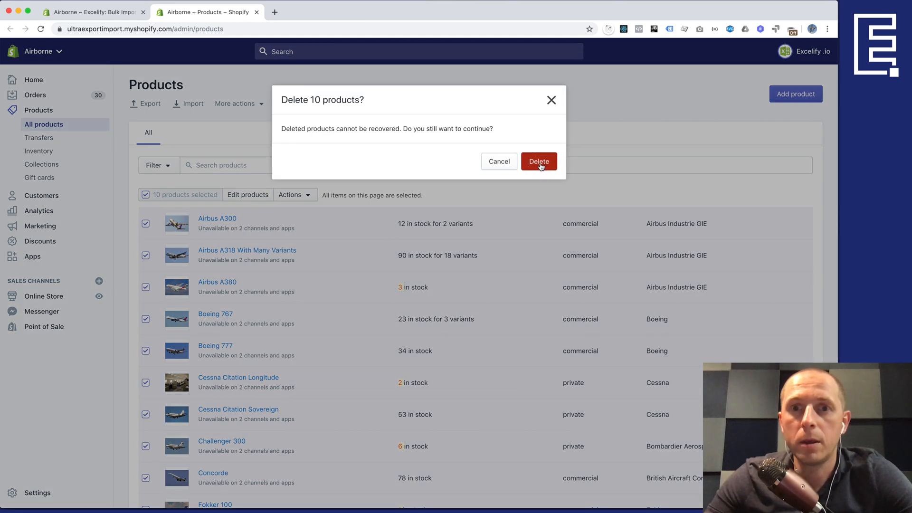
pyautogui.click(539, 161)
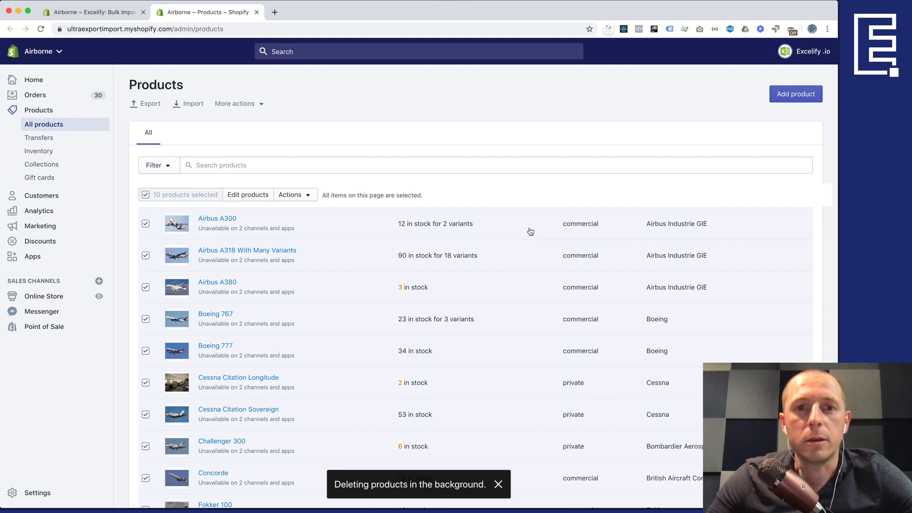
pyautogui.moveTo(521, 236)
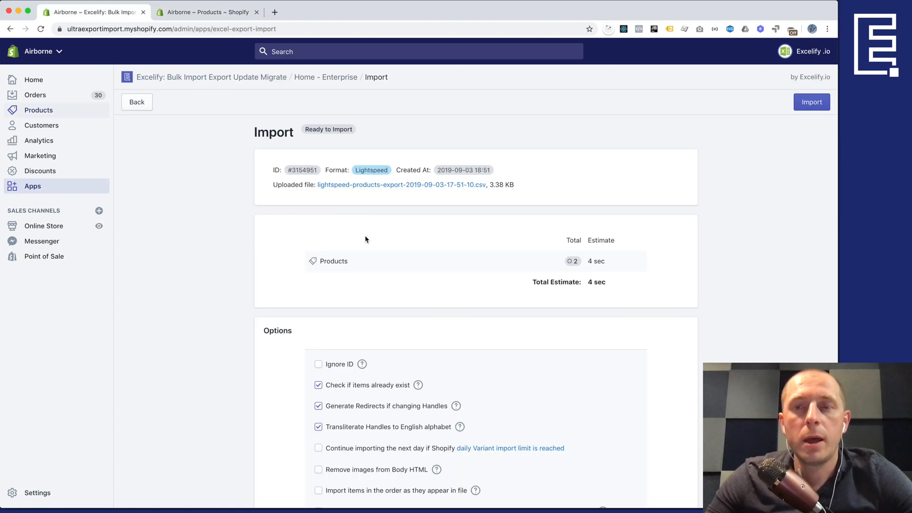
# Step: Turn on the test-run (dry run) option in Excelify's import Options
pyautogui.scroll(-3)
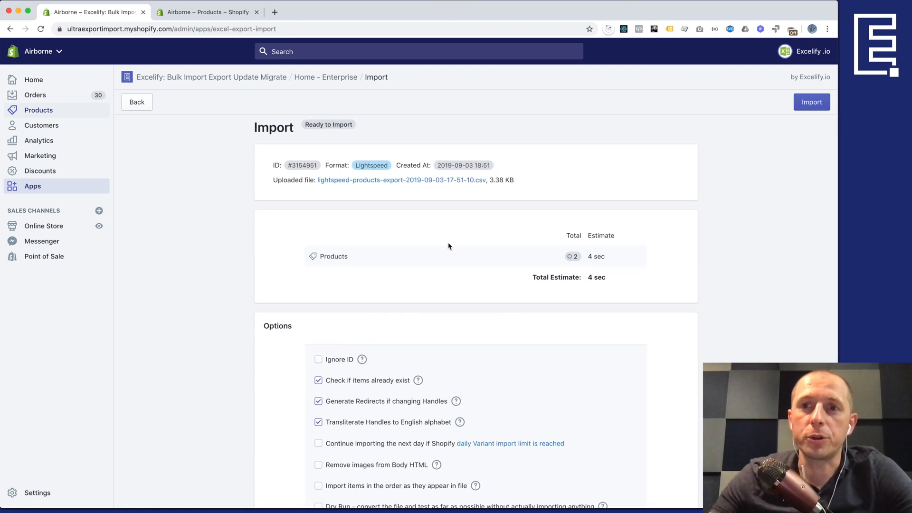
pyautogui.scroll(-3)
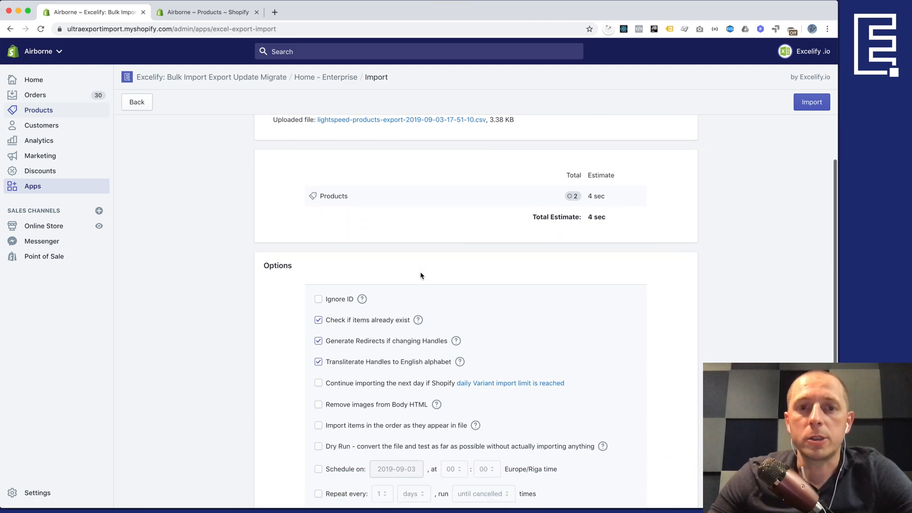
pyautogui.scroll(-3)
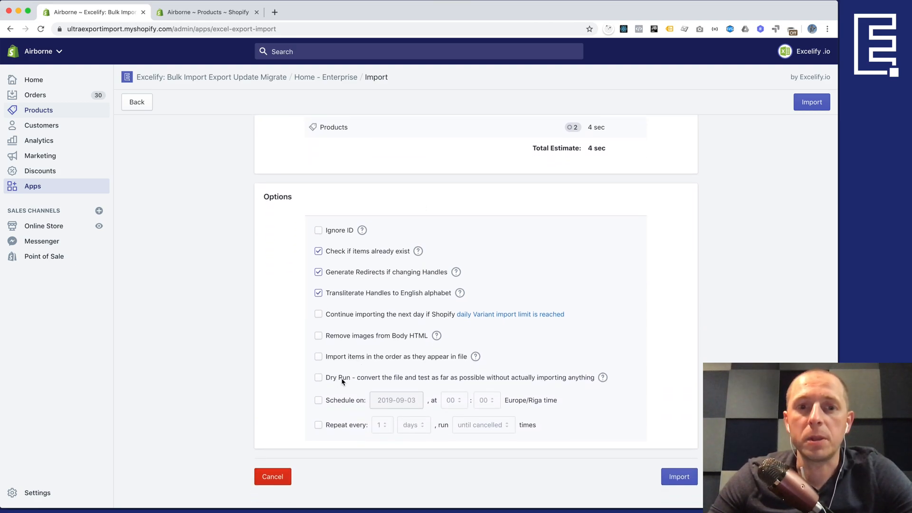
pyautogui.click(318, 377)
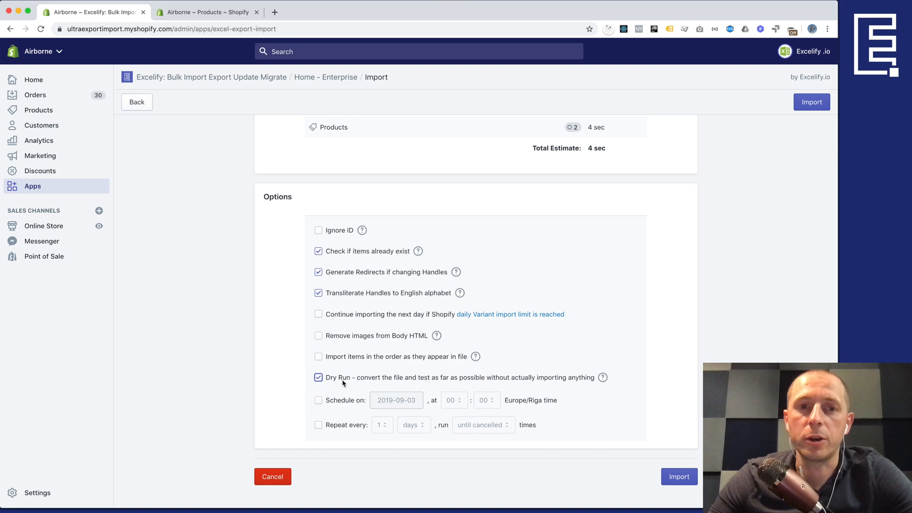
# Step: Run the dry-run import of the two products and download the import results file
pyautogui.scroll(-3)
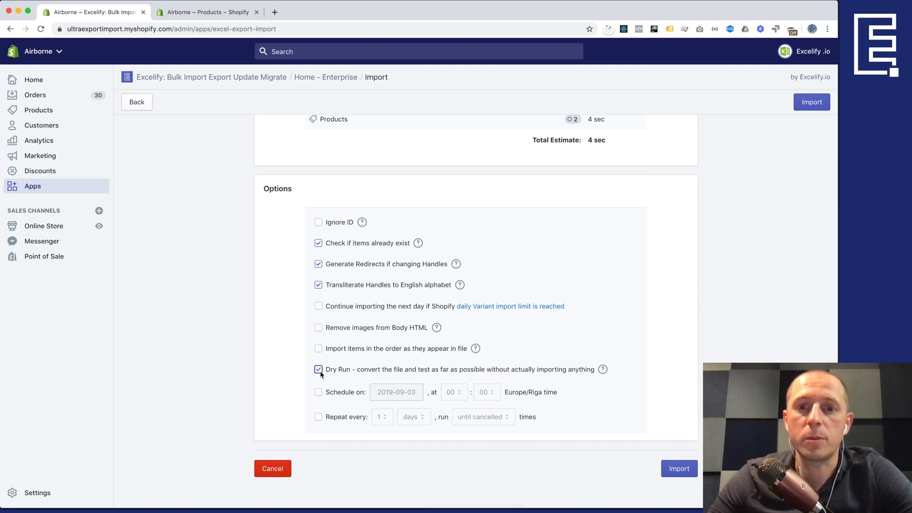
pyautogui.click(678, 468)
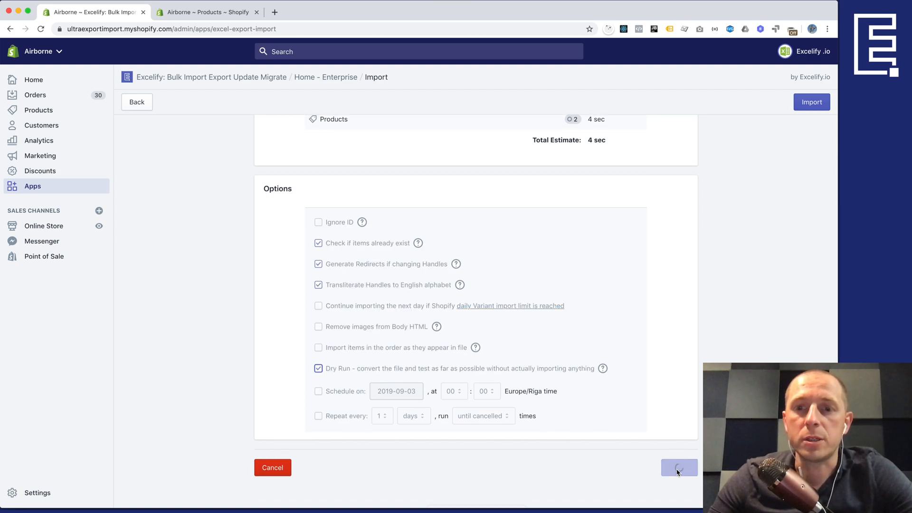
pyautogui.click(810, 102)
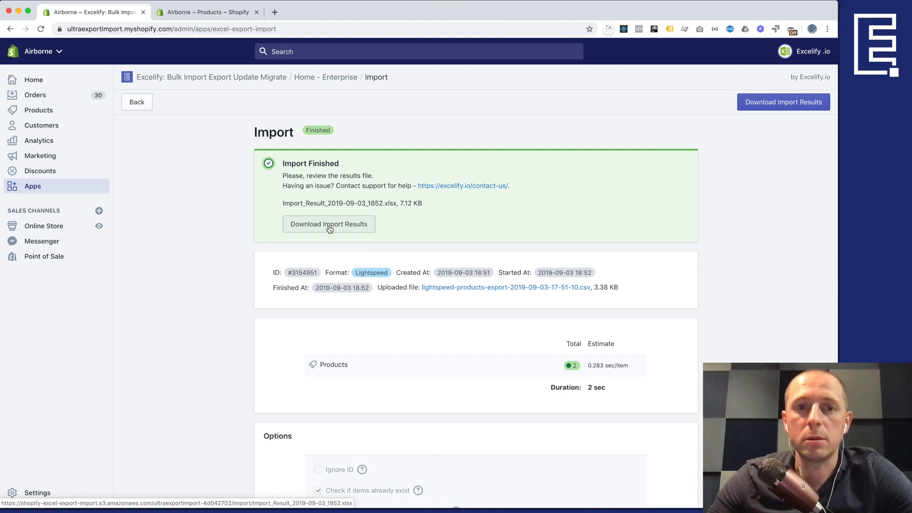
pyautogui.click(328, 224)
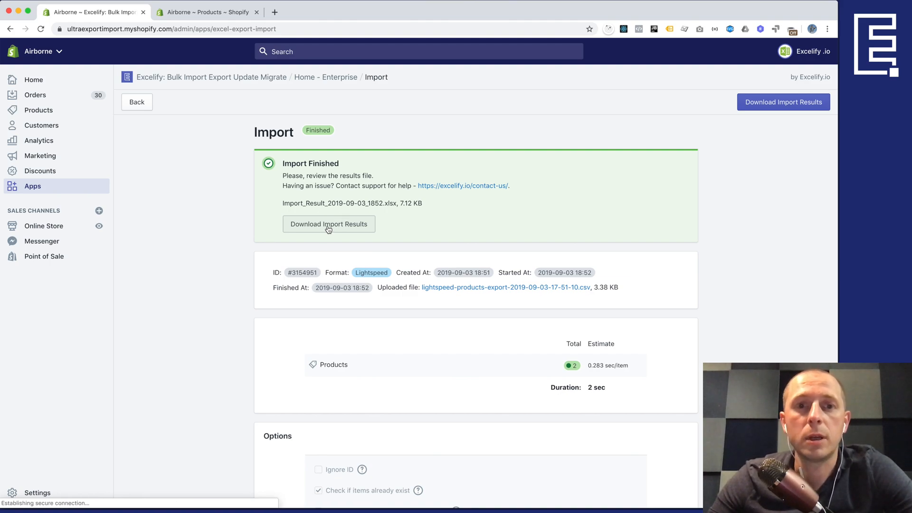
pyautogui.click(328, 223)
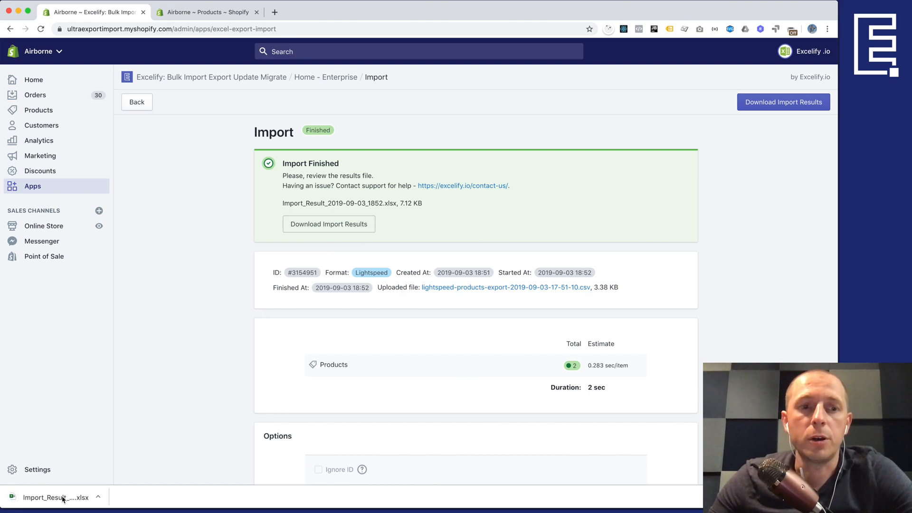
# Step: Open Import_Result xlsx and check product titles, variant options and metafield columns
pyautogui.click(55, 497)
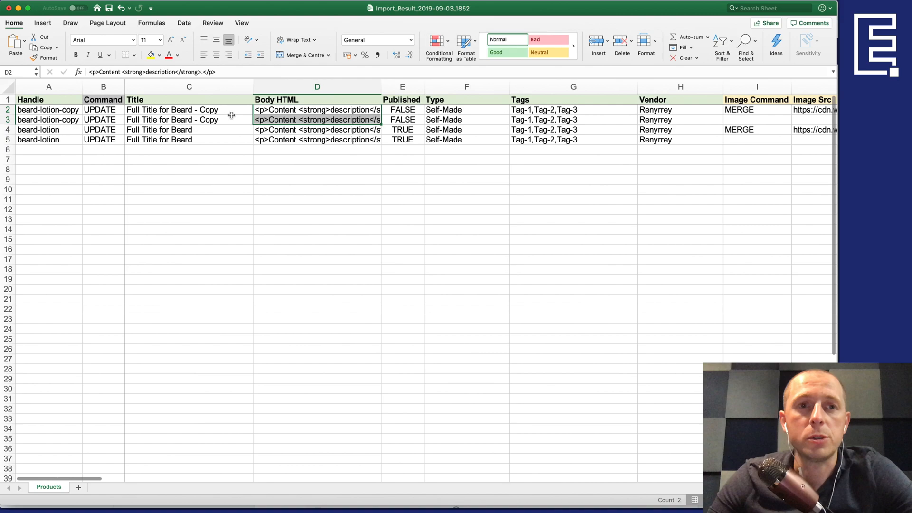
pyautogui.click(189, 119)
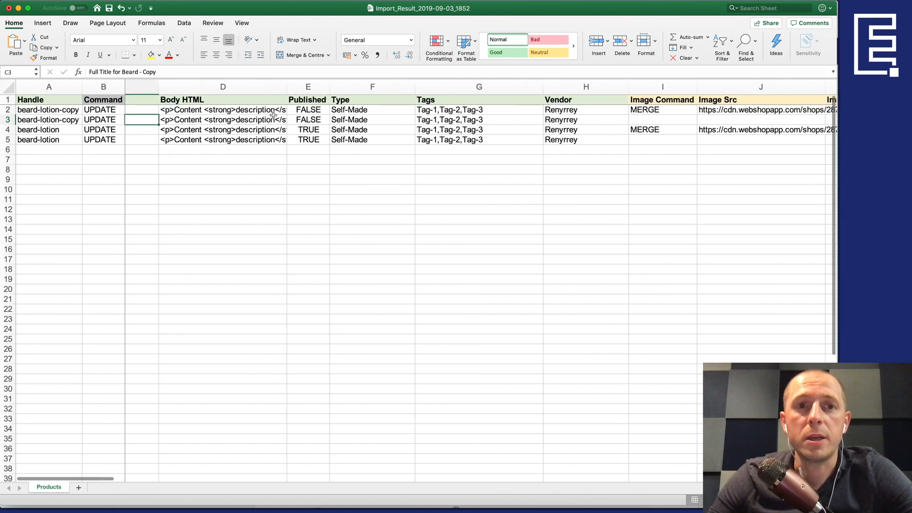
pyautogui.hscroll(3)
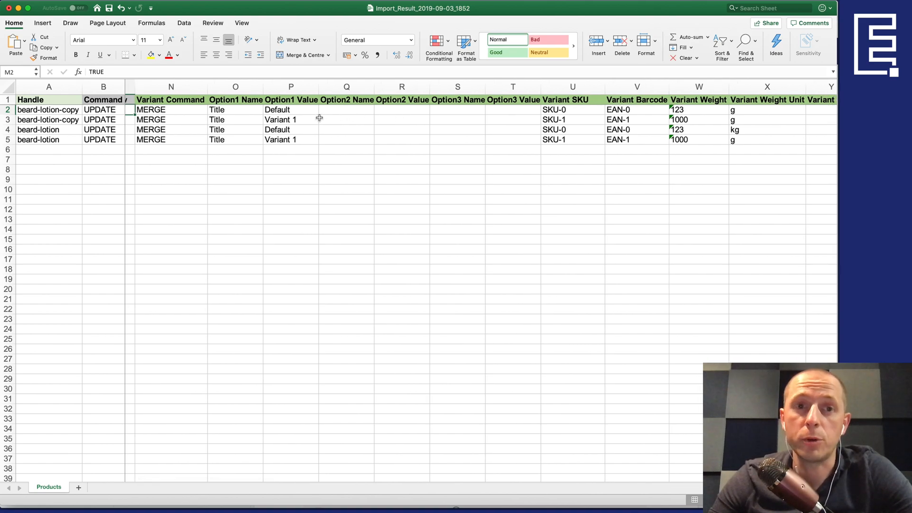
pyautogui.click(291, 109)
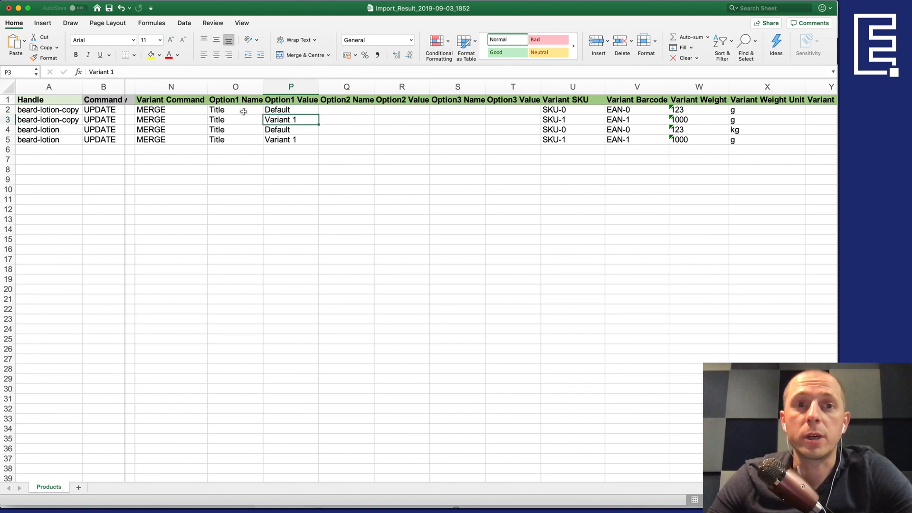
pyautogui.moveTo(407, 119)
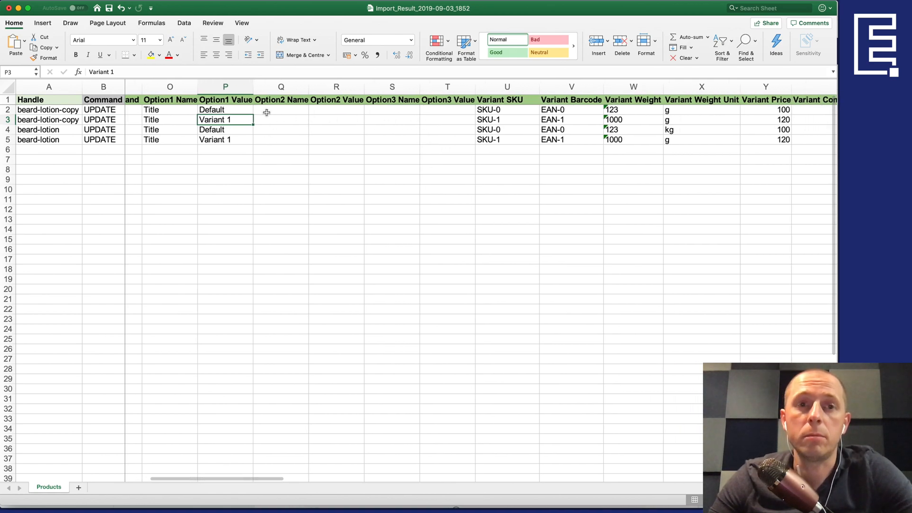
pyautogui.moveTo(394, 122)
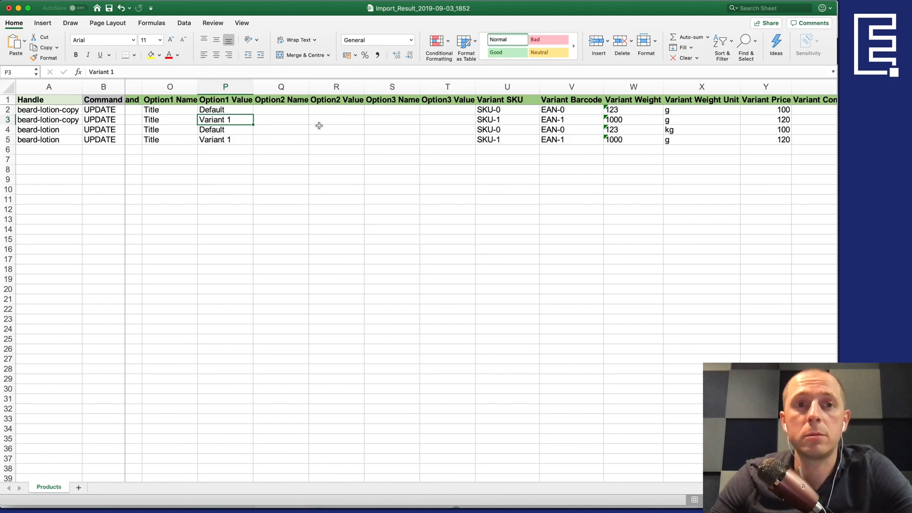
pyautogui.moveTo(447, 124)
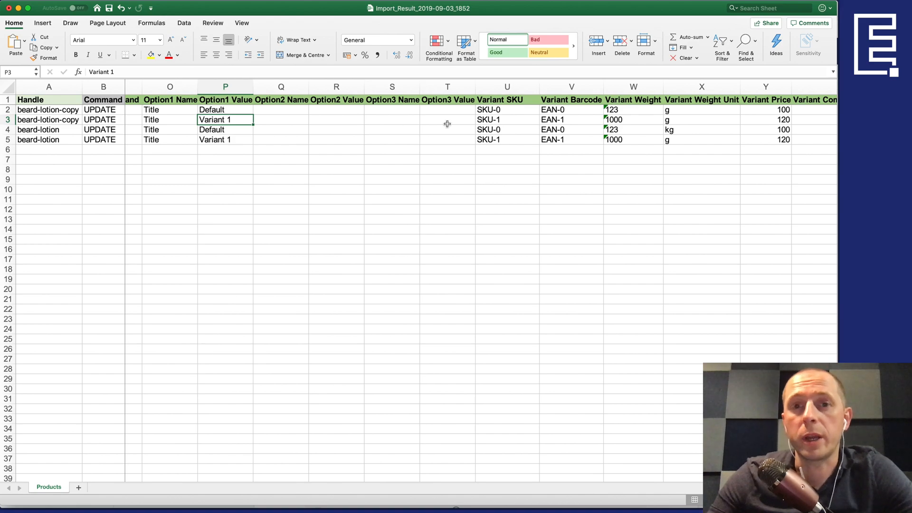
pyautogui.hscroll(3)
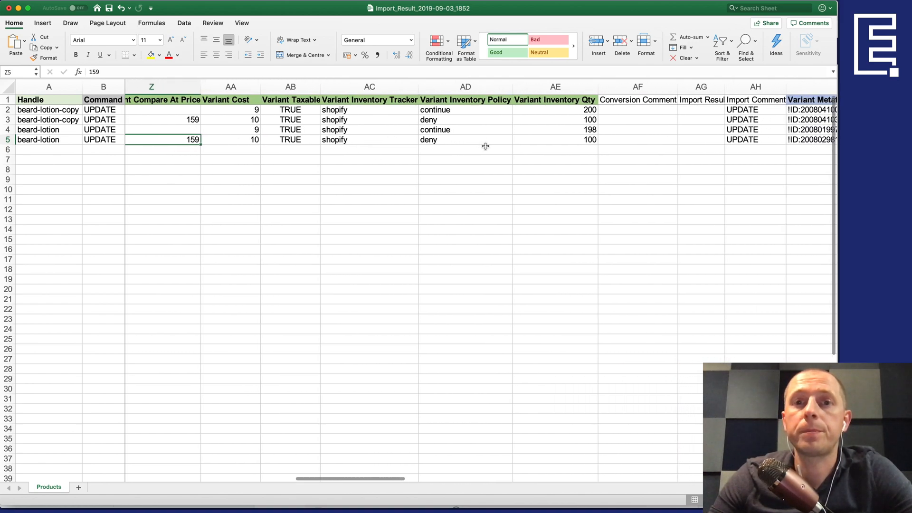
pyautogui.hscroll(3)
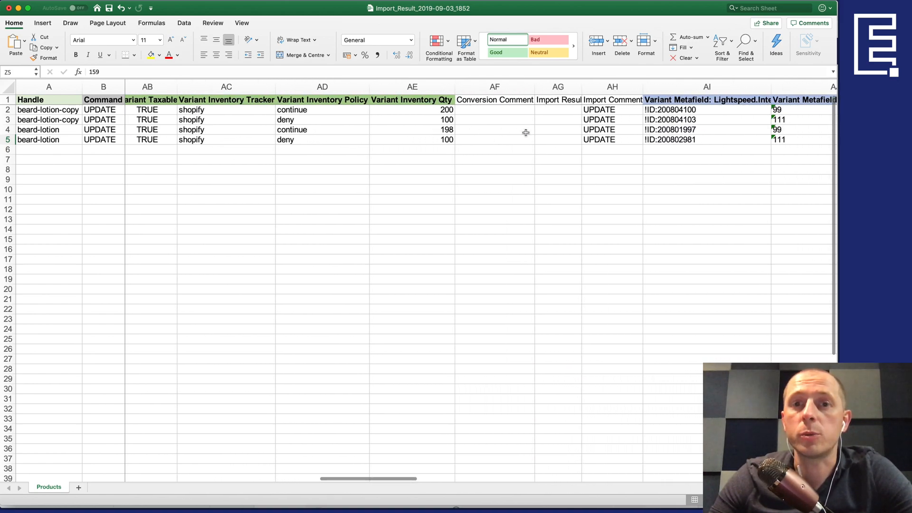
pyautogui.hscroll(3)
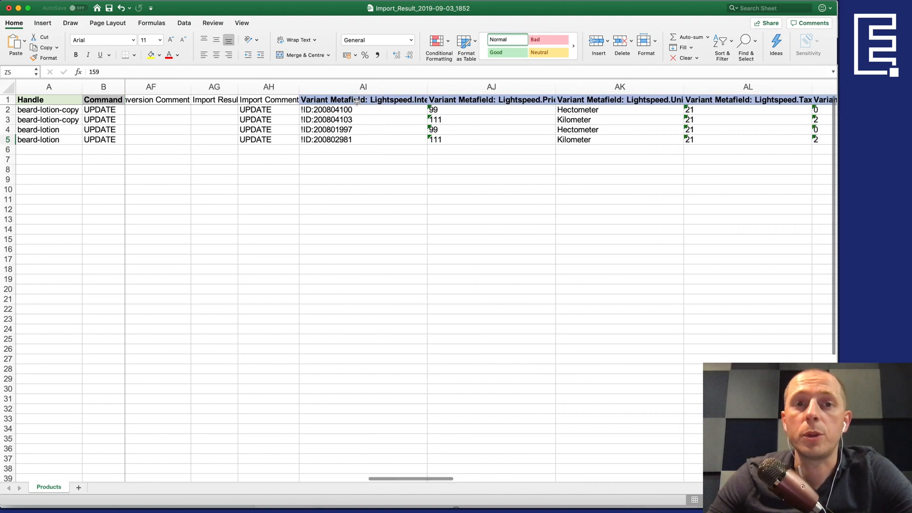
pyautogui.click(492, 99)
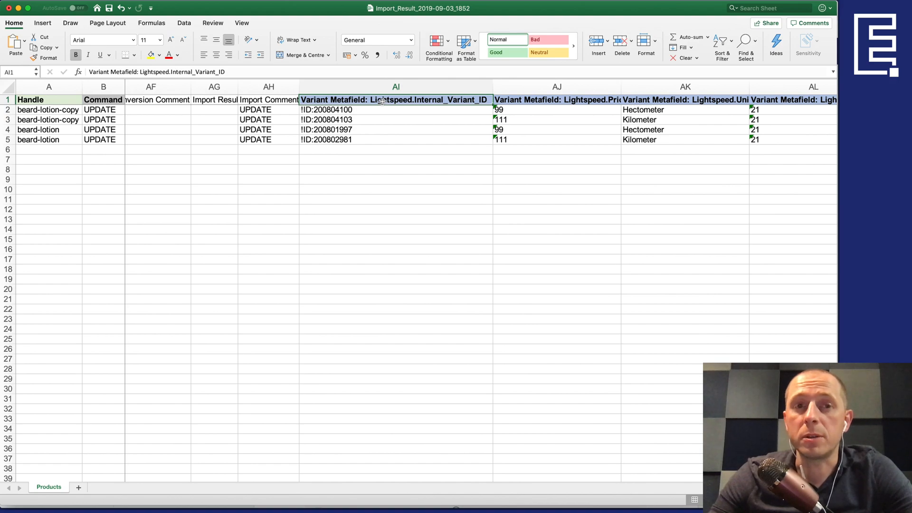
pyautogui.moveTo(395, 110); pyautogui.dragTo(395, 139)
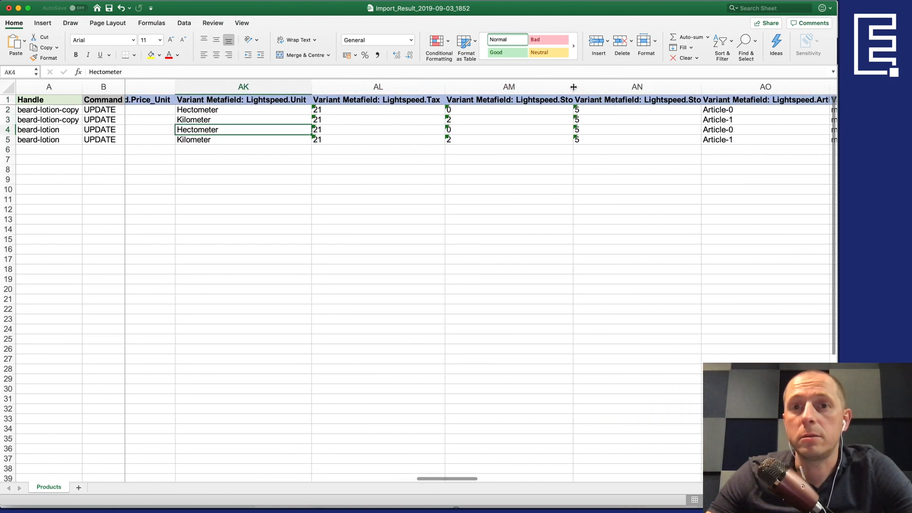
pyautogui.hscroll(3)
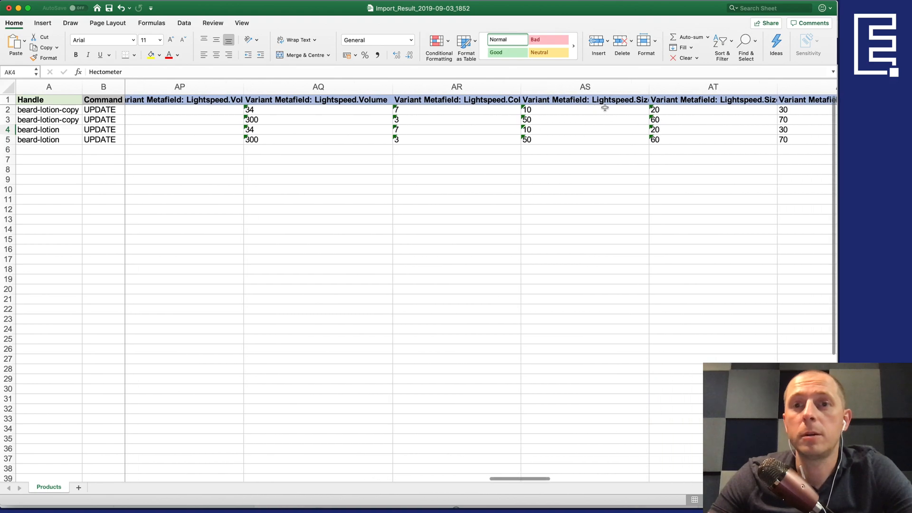
pyautogui.click(443, 86)
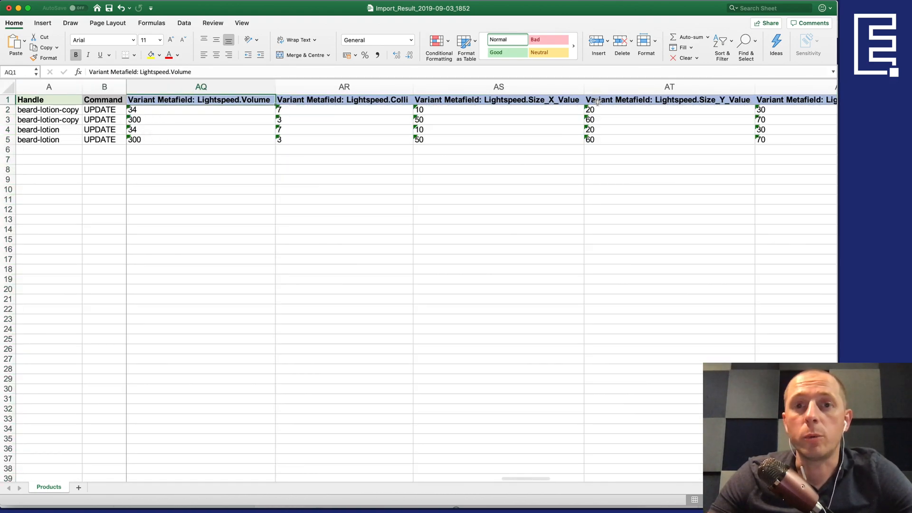
pyautogui.hscroll(3)
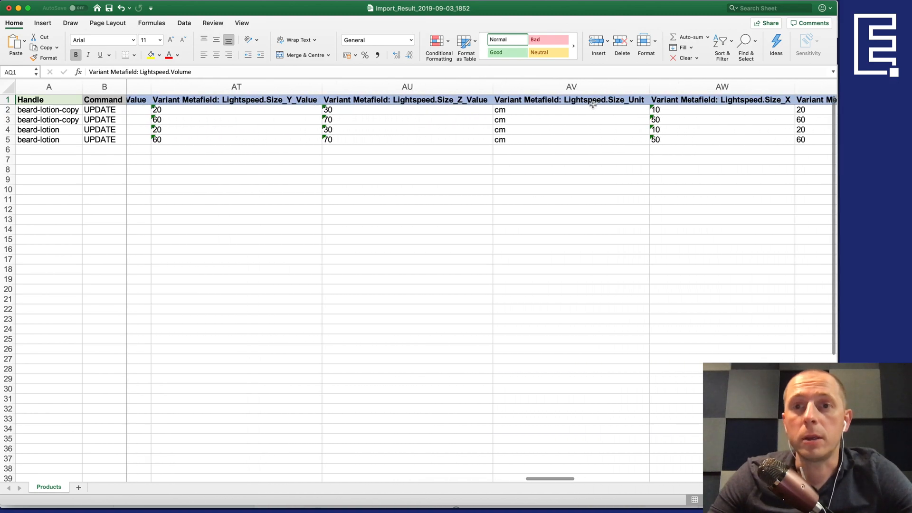
pyautogui.hscroll(3)
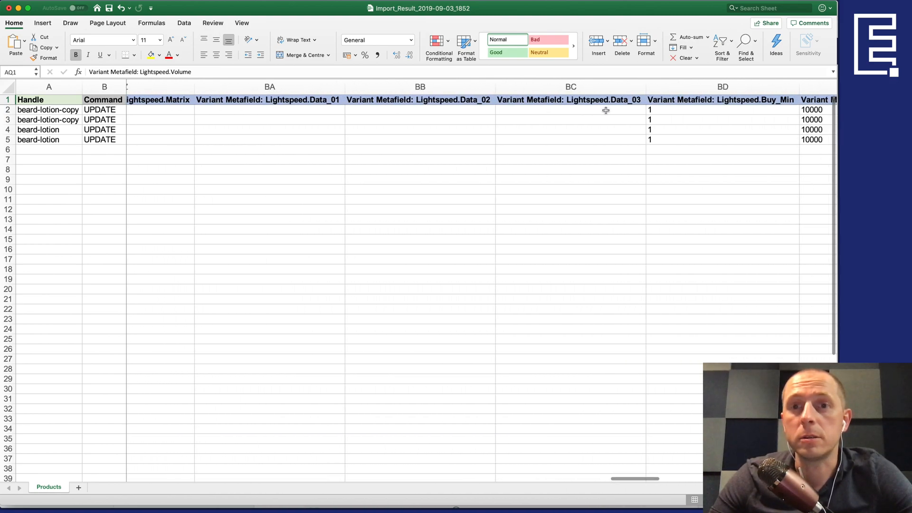
pyautogui.hscroll(3)
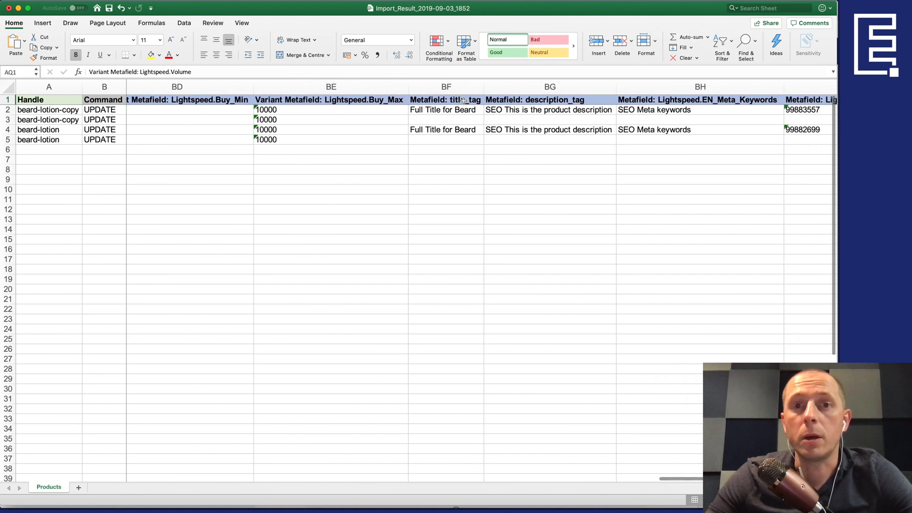
pyautogui.click(331, 99)
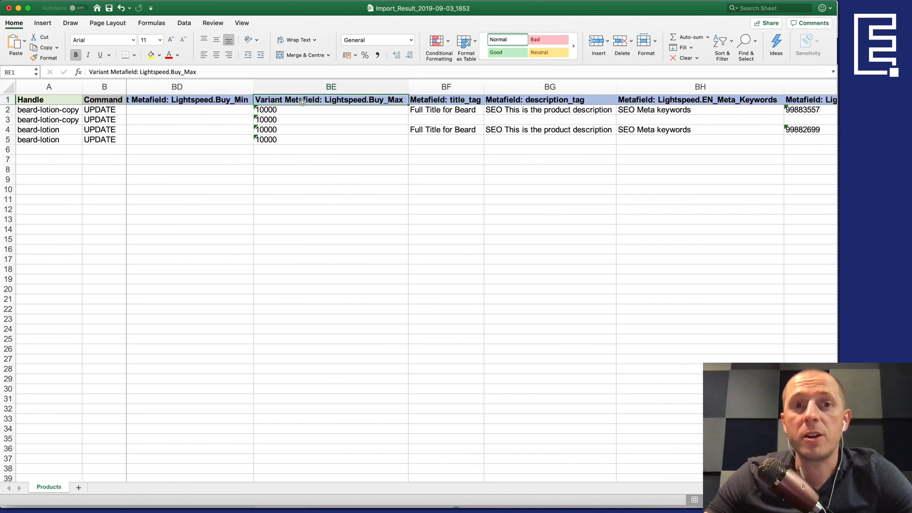
pyautogui.click(445, 100)
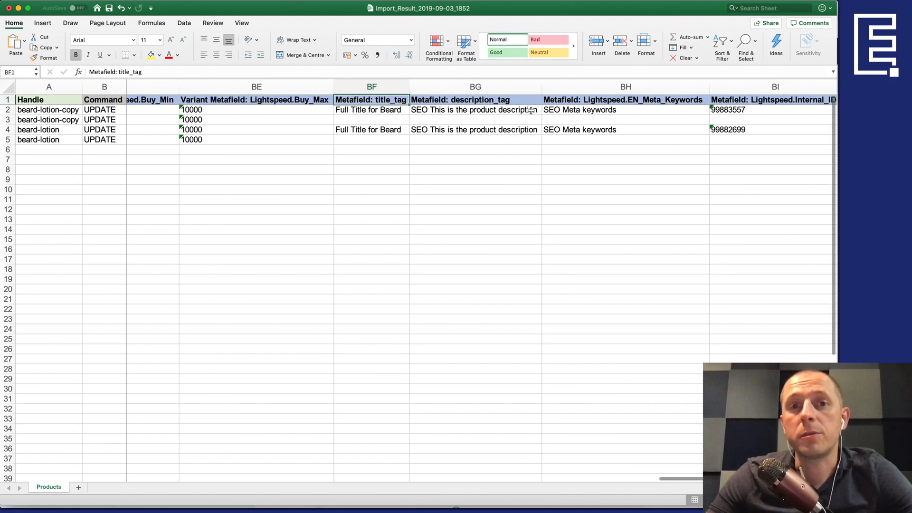
pyautogui.moveTo(371, 99); pyautogui.dragTo(371, 139)
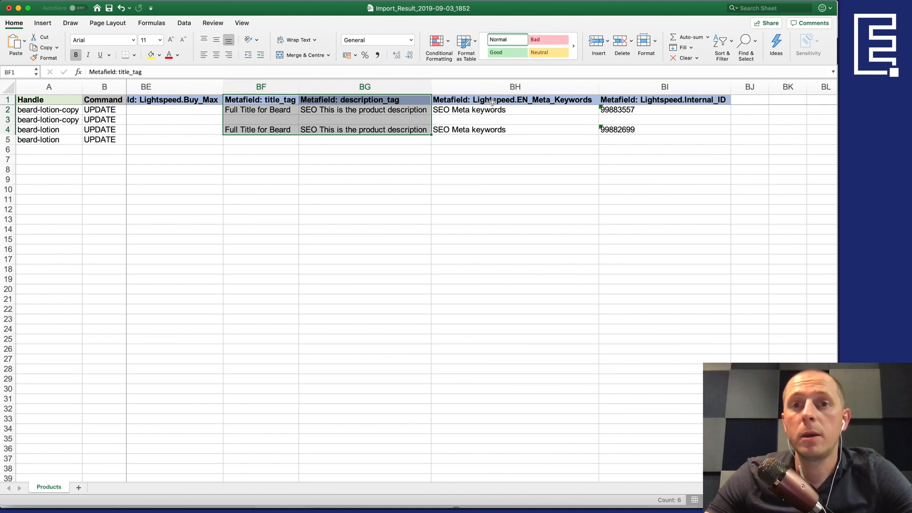
pyautogui.click(514, 87)
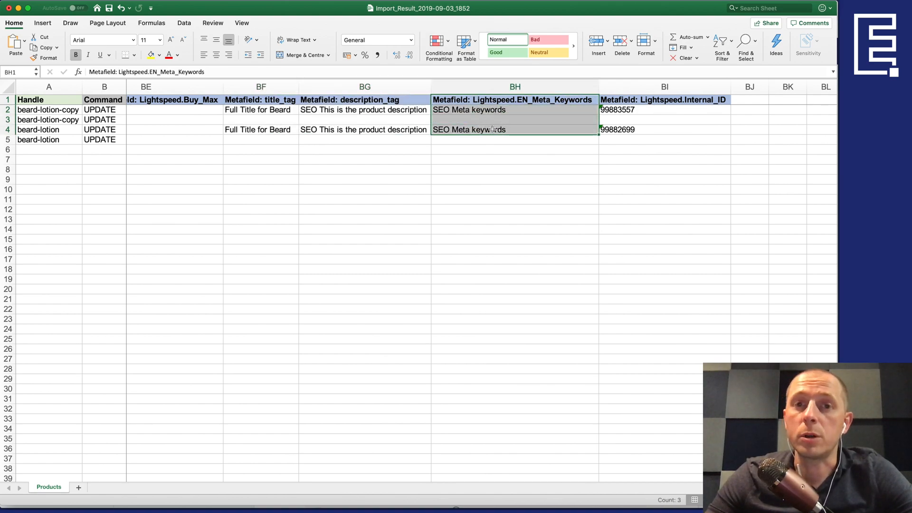
pyautogui.click(514, 99)
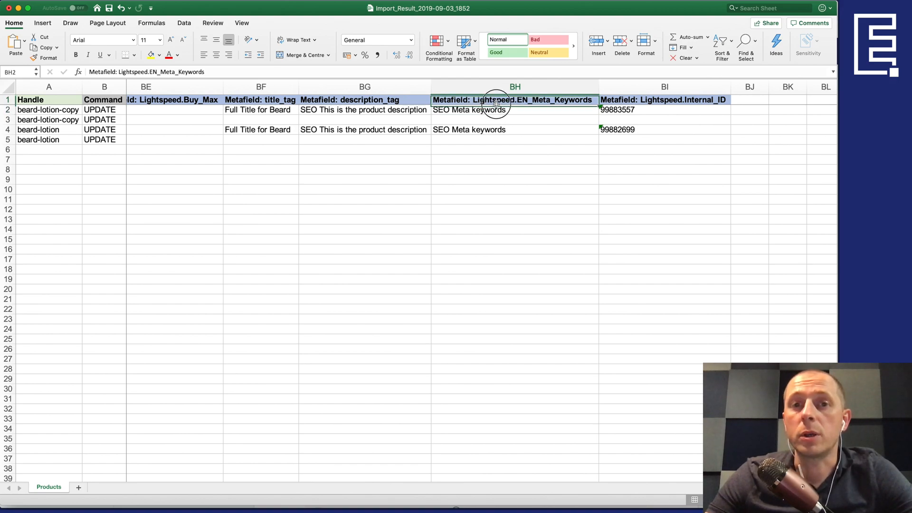
pyautogui.click(513, 130)
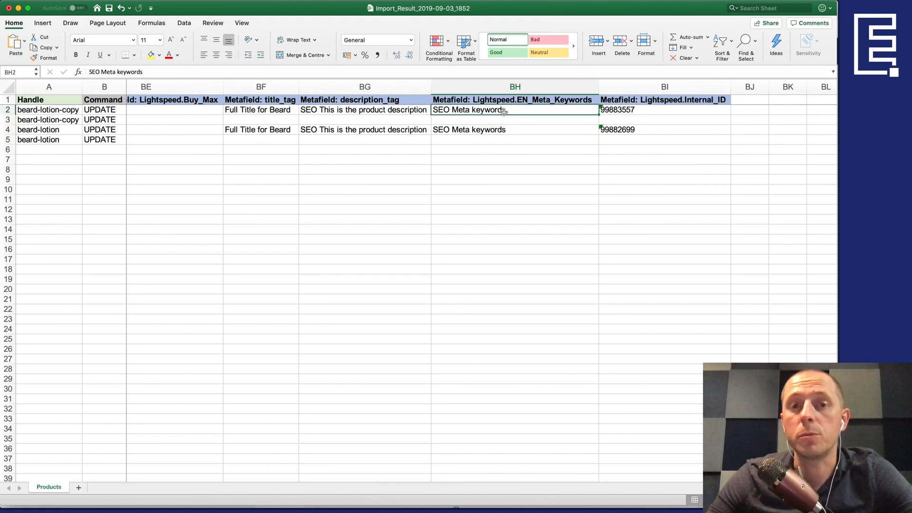
pyautogui.click(514, 129)
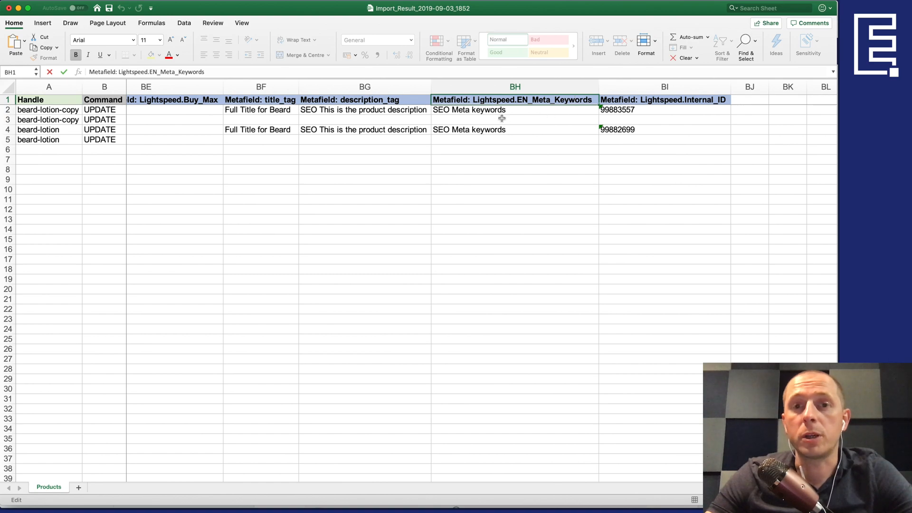
pyautogui.click(513, 129)
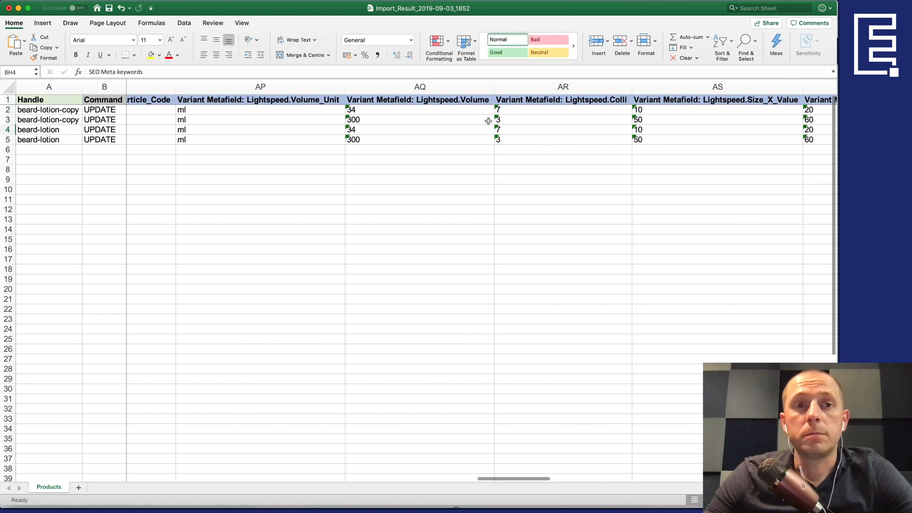
# Step: Scroll the edited results sheet back toward column A
pyautogui.hscroll(-3)
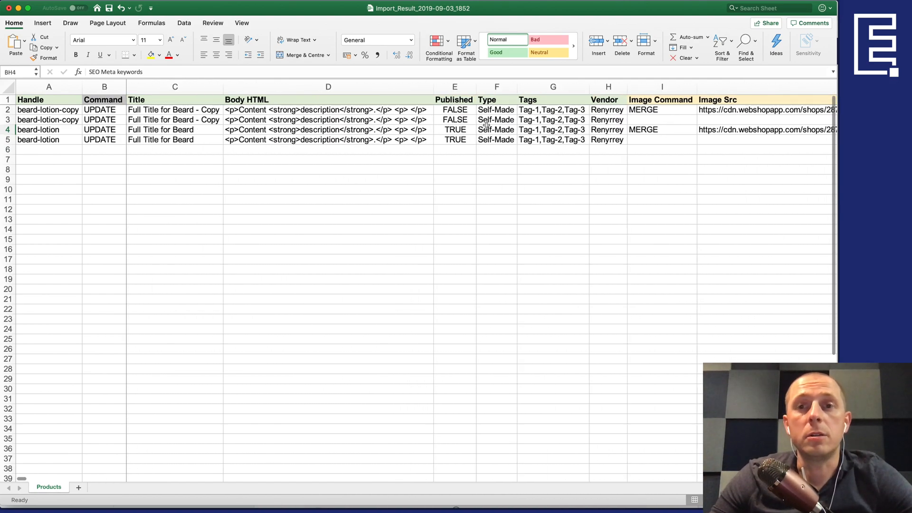
pyautogui.hscroll(3)
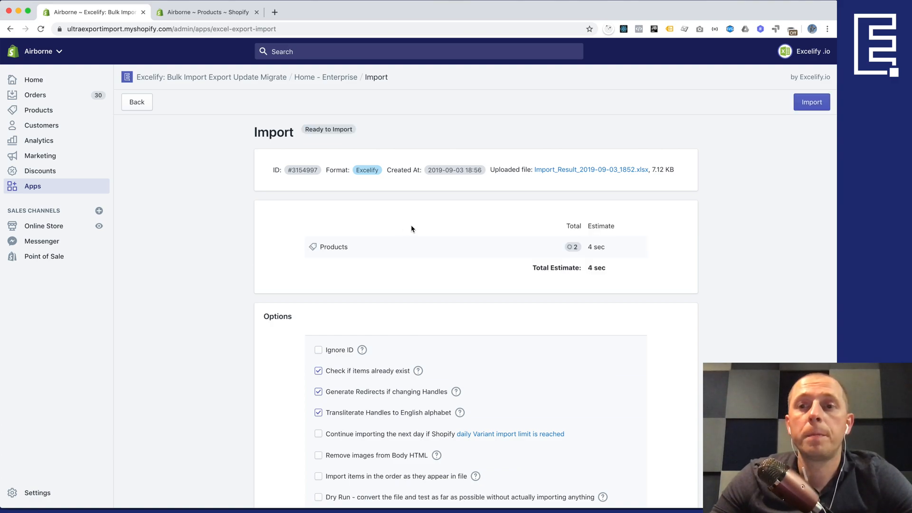
# Step: Run the real import of the two products and download the new results file
pyautogui.click(811, 101)
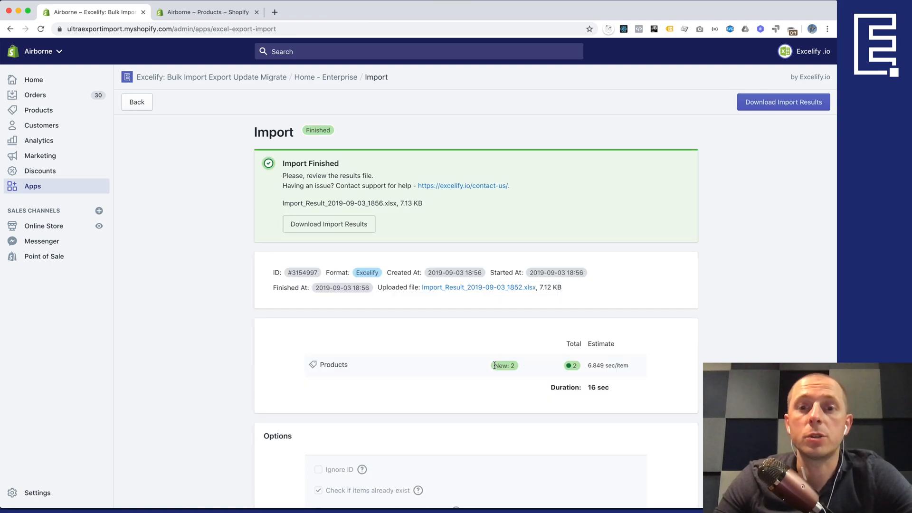
pyautogui.scroll(-3)
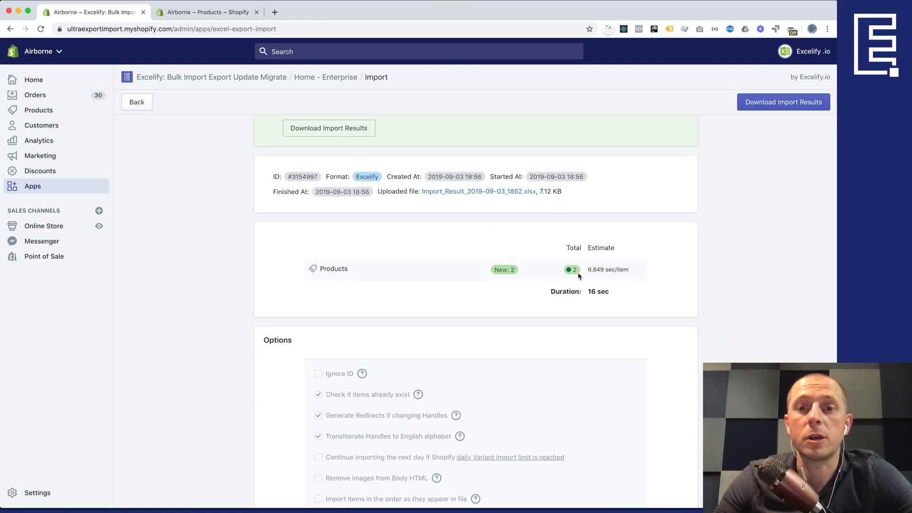
pyautogui.scroll(-3)
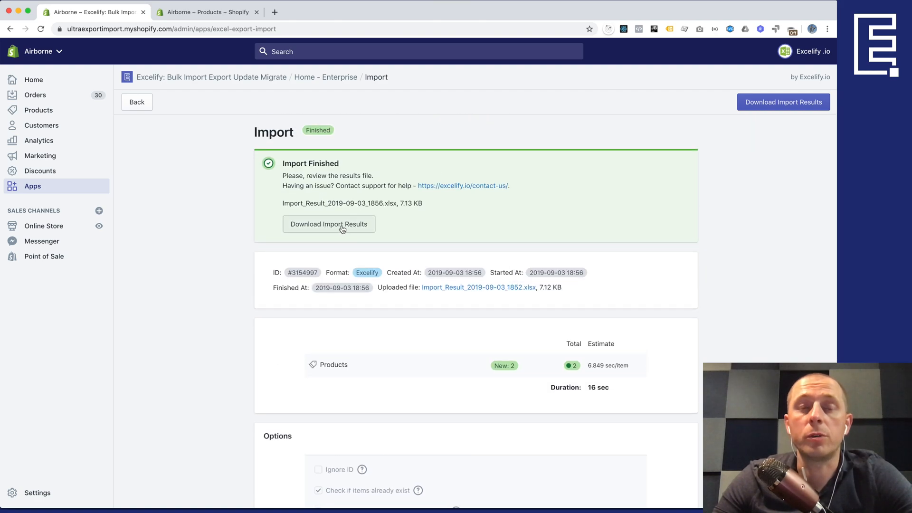
pyautogui.click(328, 224)
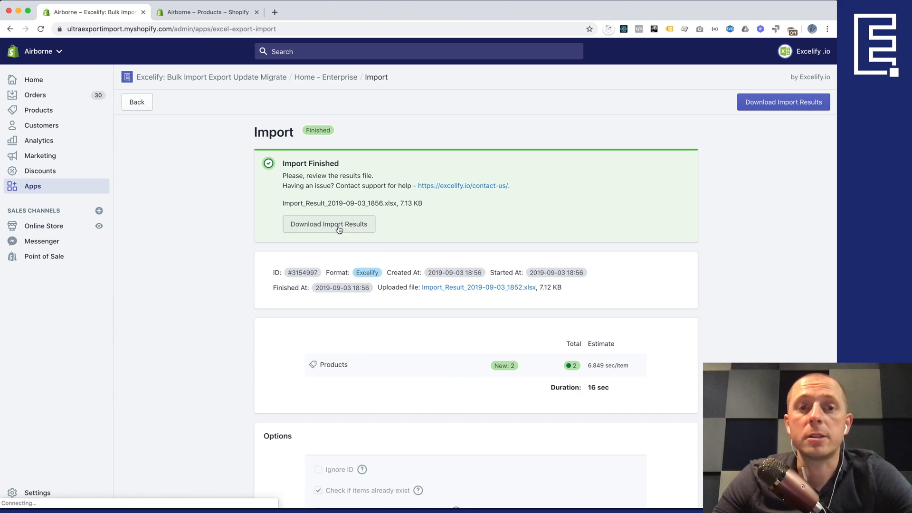
pyautogui.click(328, 224)
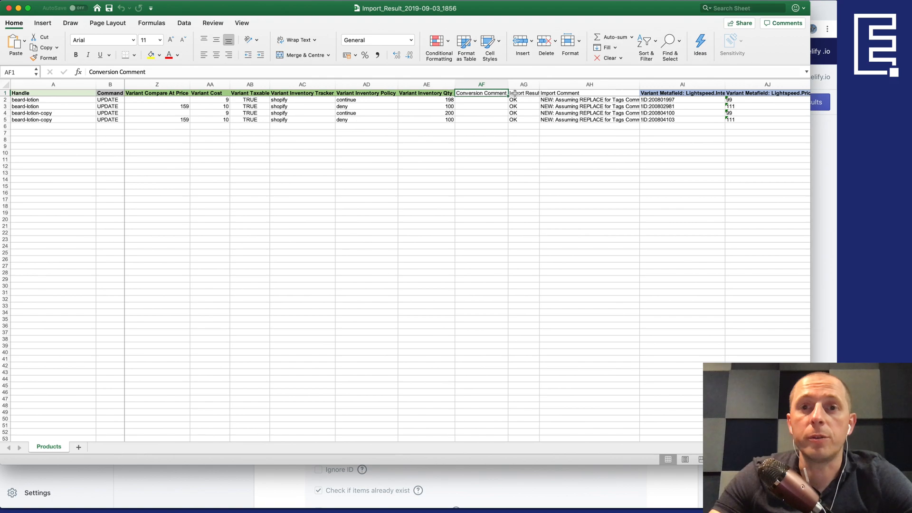
# Step: Check the Import Result and Import Comment columns show OK for all four variant rows
pyautogui.click(589, 106)
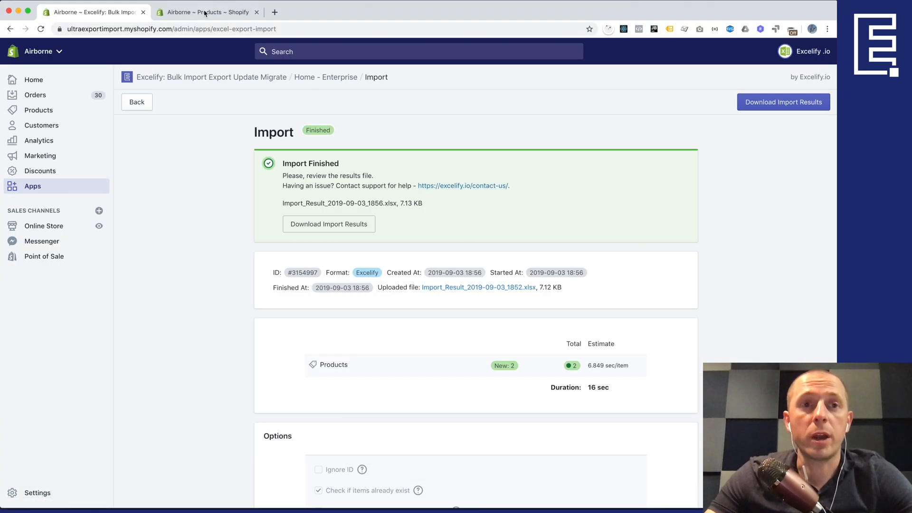
# Step: Open Full Title for Beard from the products list and scroll through its variants and SEO
pyautogui.click(207, 11)
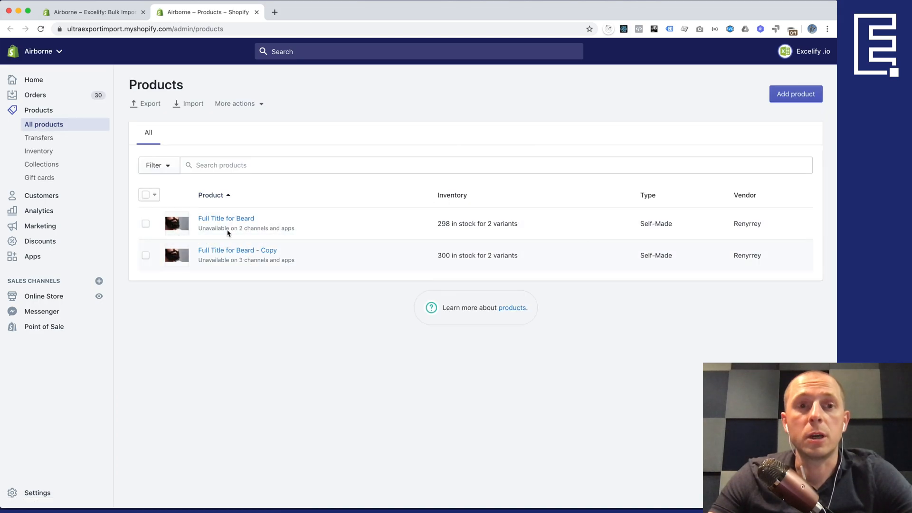
pyautogui.click(226, 218)
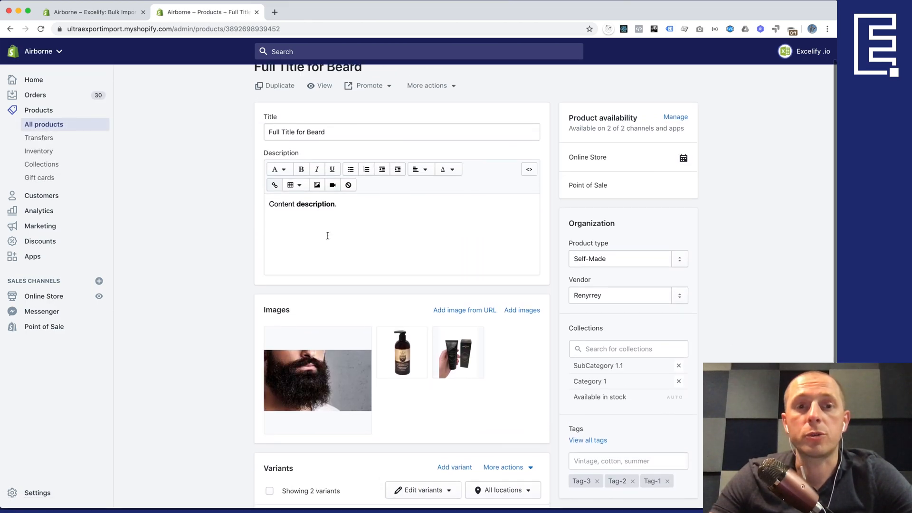
pyautogui.scroll(-3)
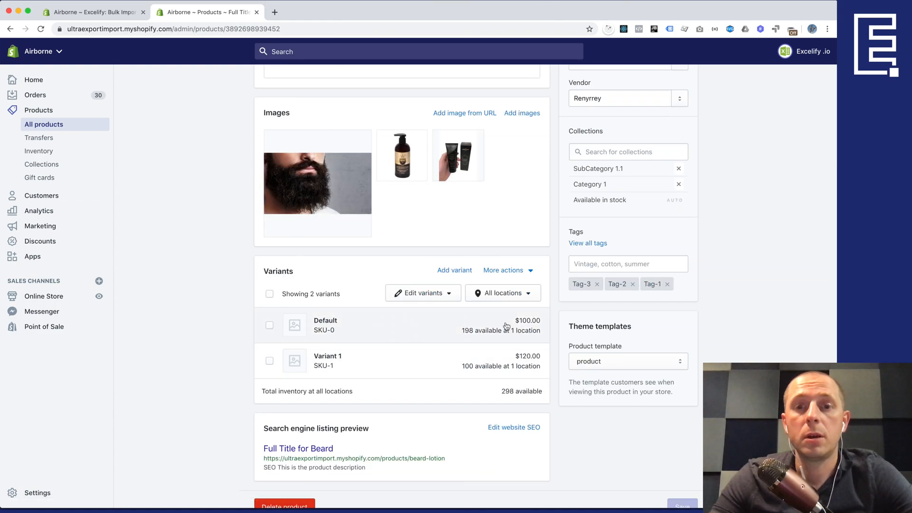
pyautogui.scroll(-3)
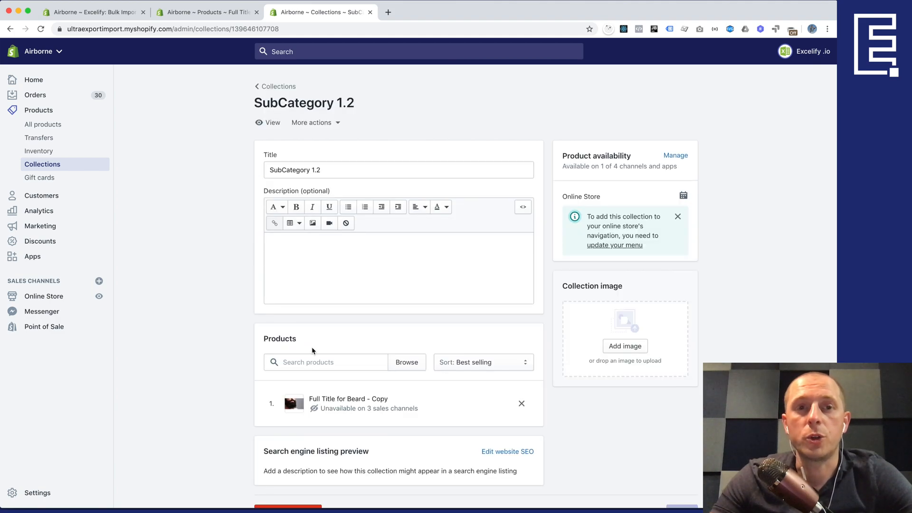
# Step: Scroll to view both beard products in the list, showing 298 and 300 units in stock
pyautogui.scroll(-3)
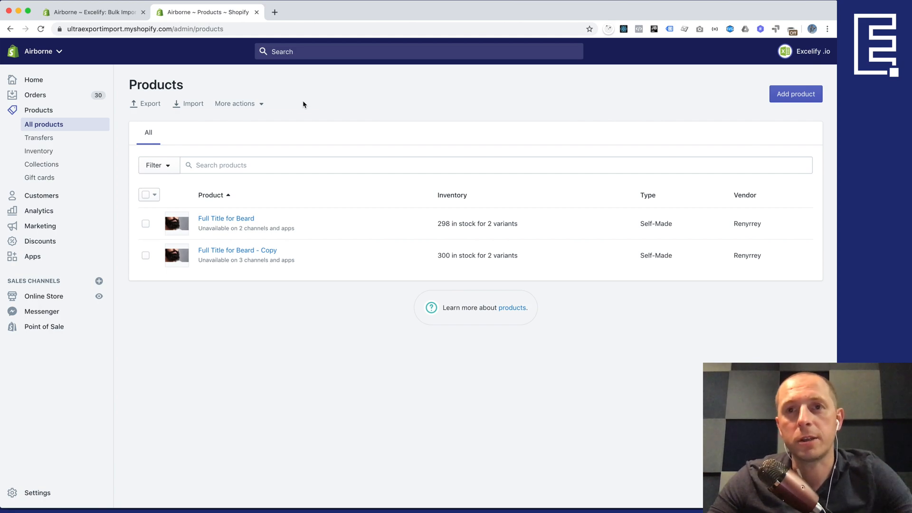
pyautogui.moveTo(489, 114)
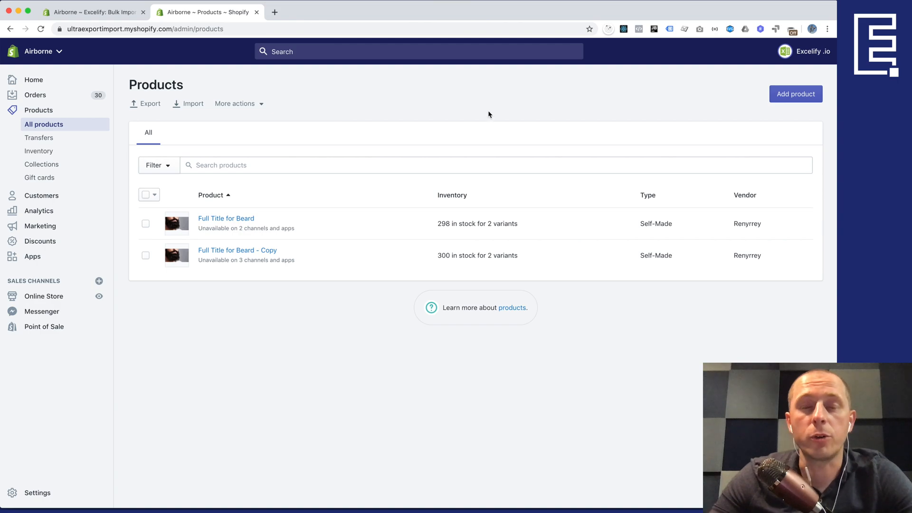